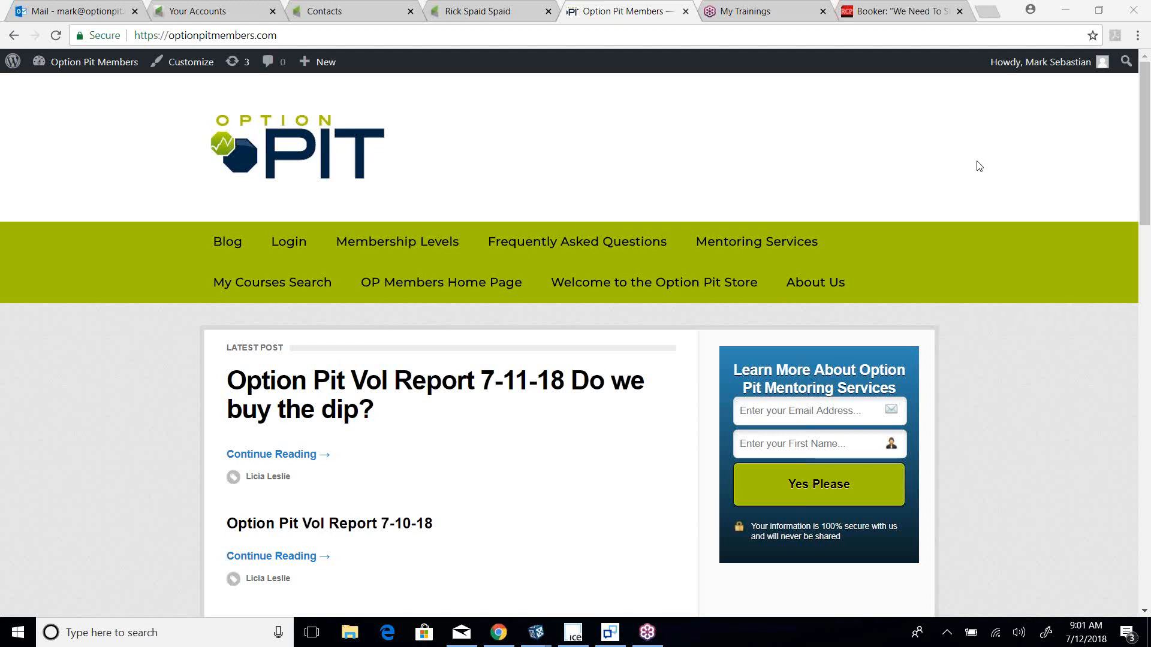
{"action": "mouse_move", "coordinate": [968, 163]}
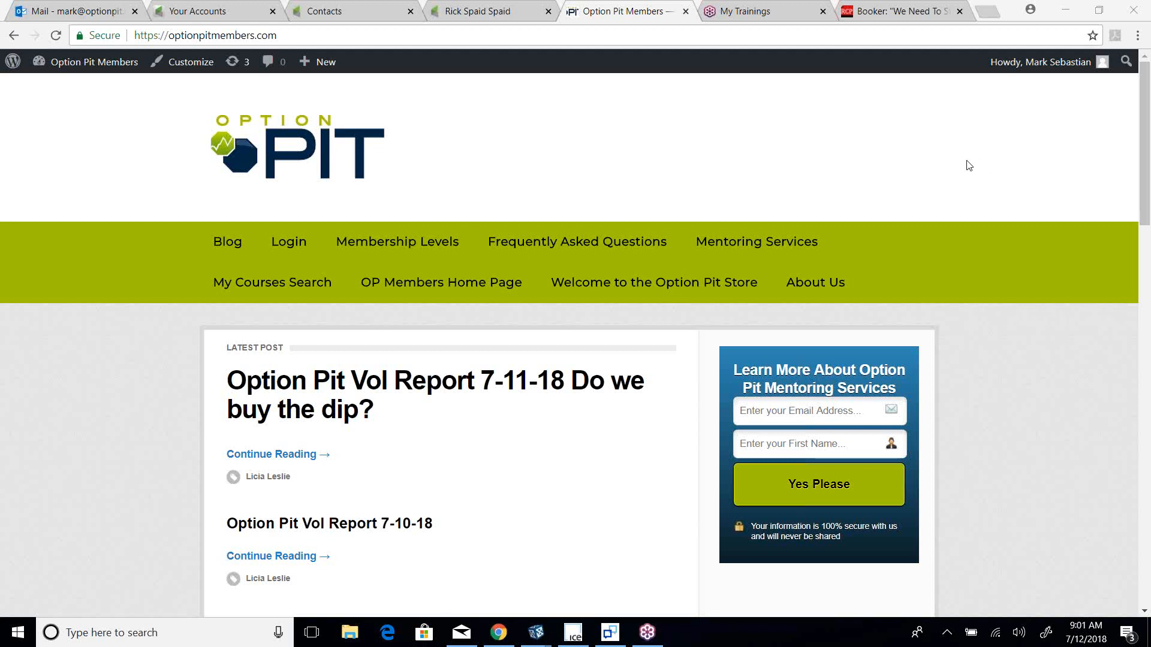
{"action": "mouse_move", "coordinate": [962, 166]}
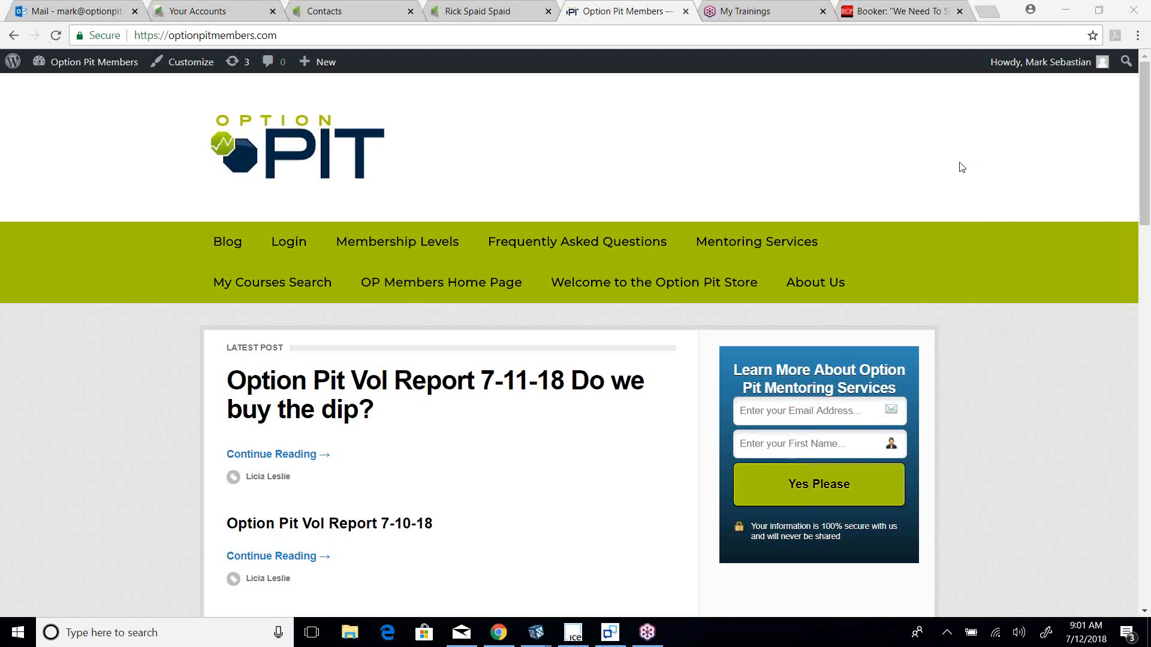
{"action": "mouse_move", "coordinate": [935, 45]}
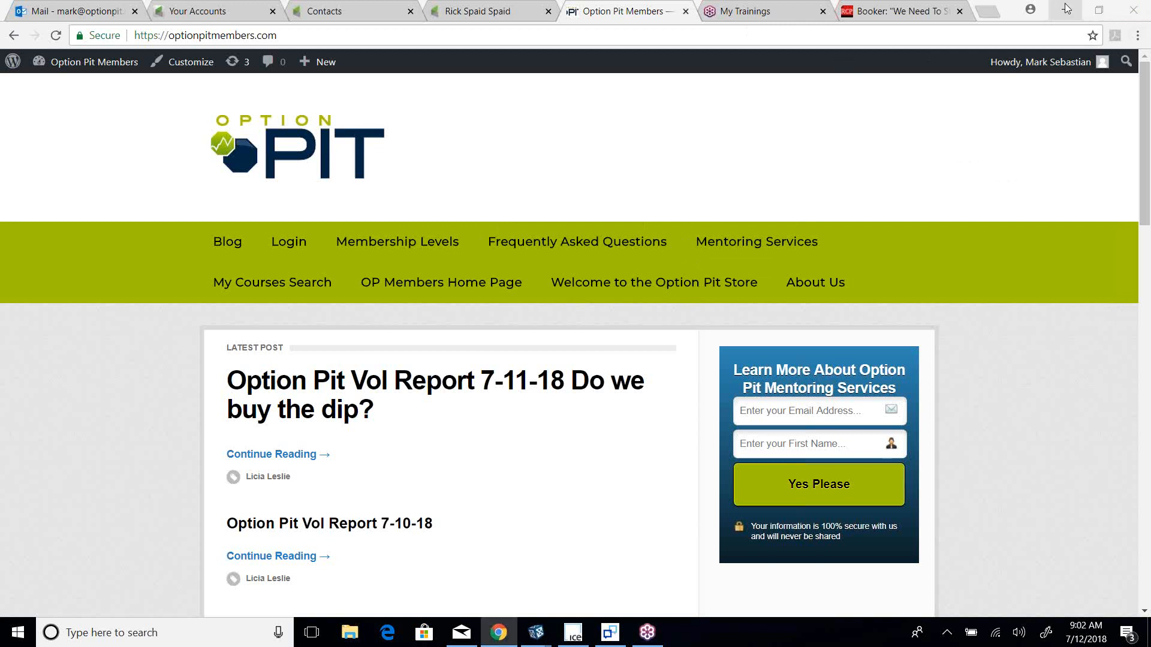
Bring VolTrader forward, load the AAL then AAPL option chains, and scroll the watchlist to index symbols
{"action": "left_click", "coordinate": [645, 633]}
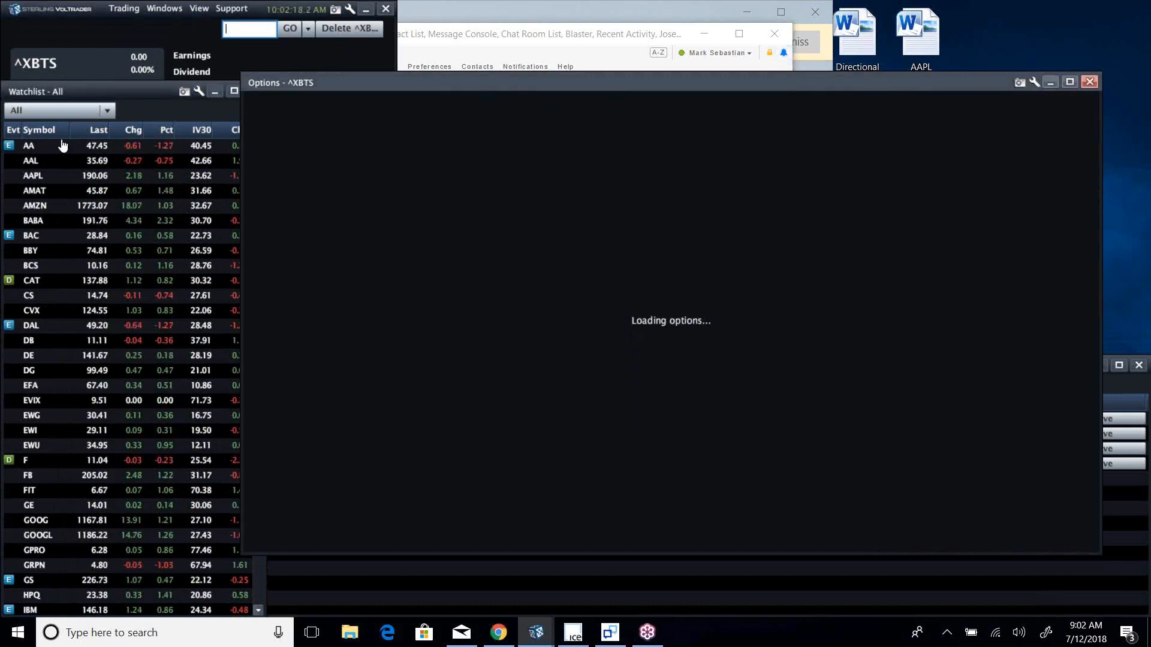
{"action": "left_click", "coordinate": [30, 160]}
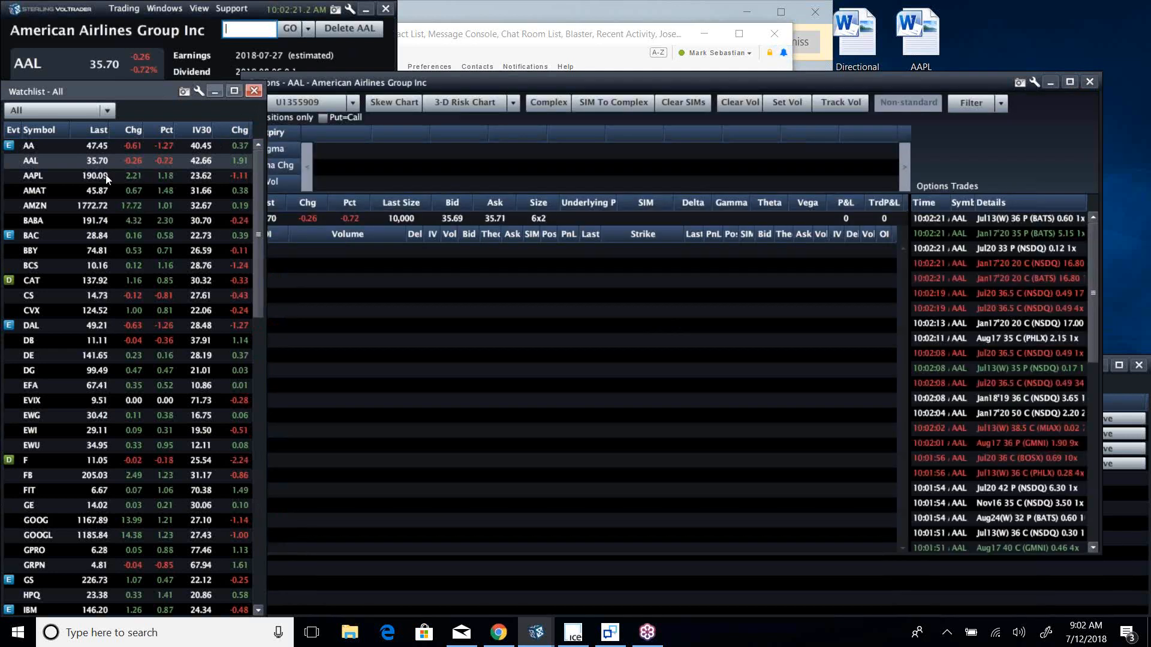
{"action": "left_click", "coordinate": [33, 176]}
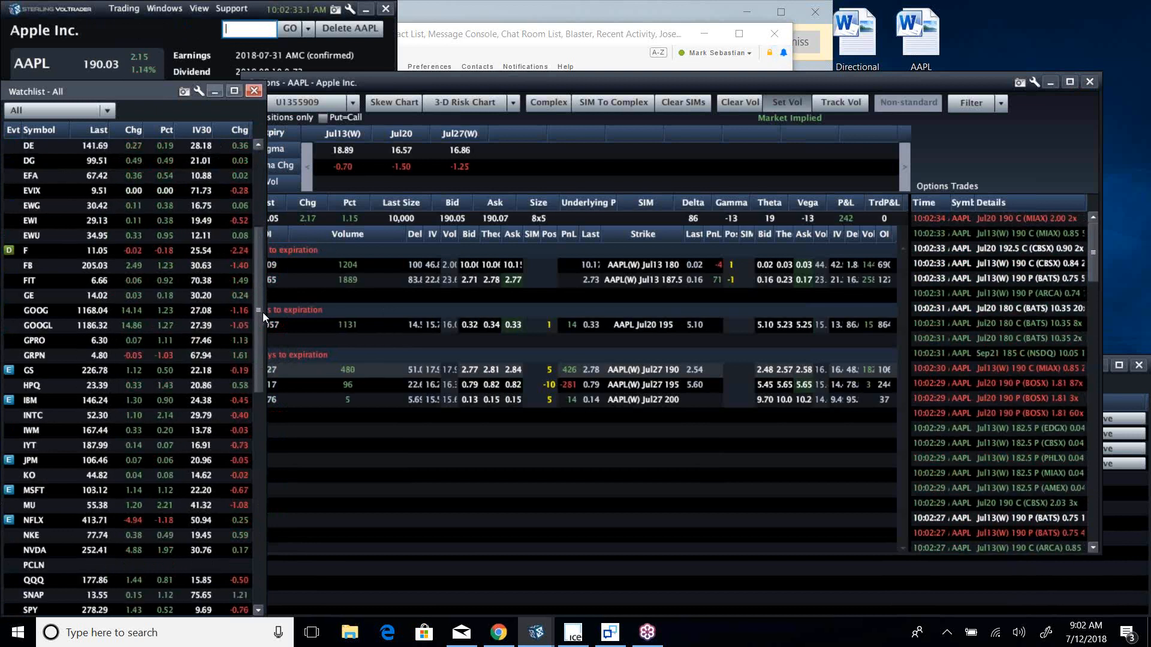
{"action": "scroll", "scroll_direction": "down", "scroll_amount": 3}
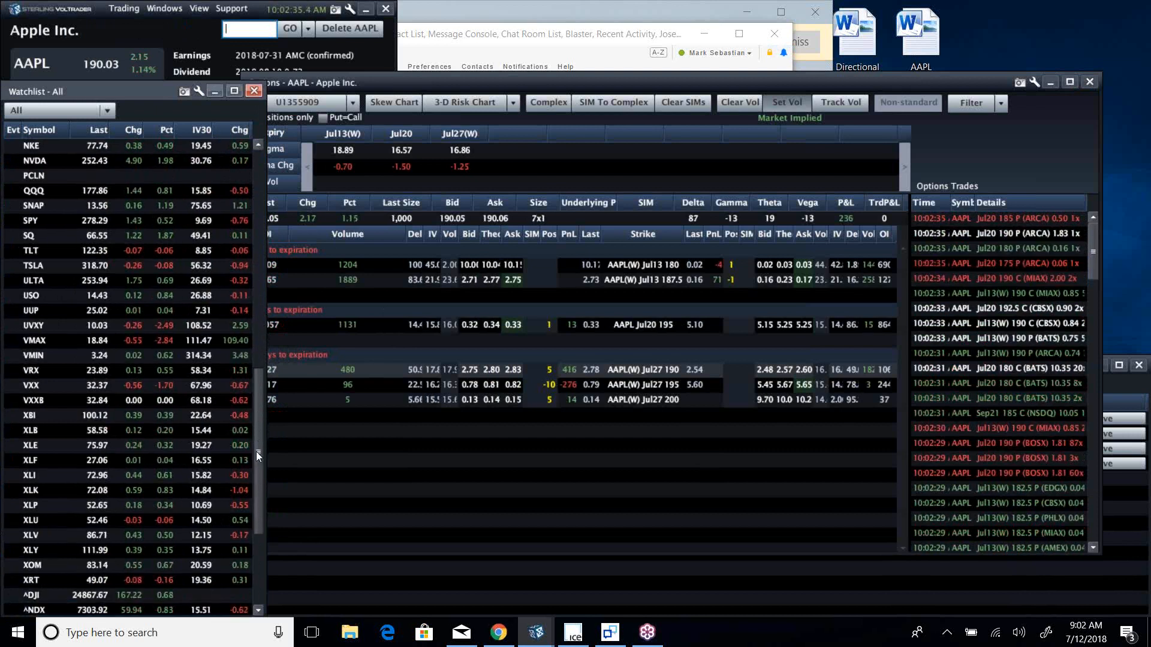
{"action": "scroll", "scroll_direction": "down", "scroll_amount": 3}
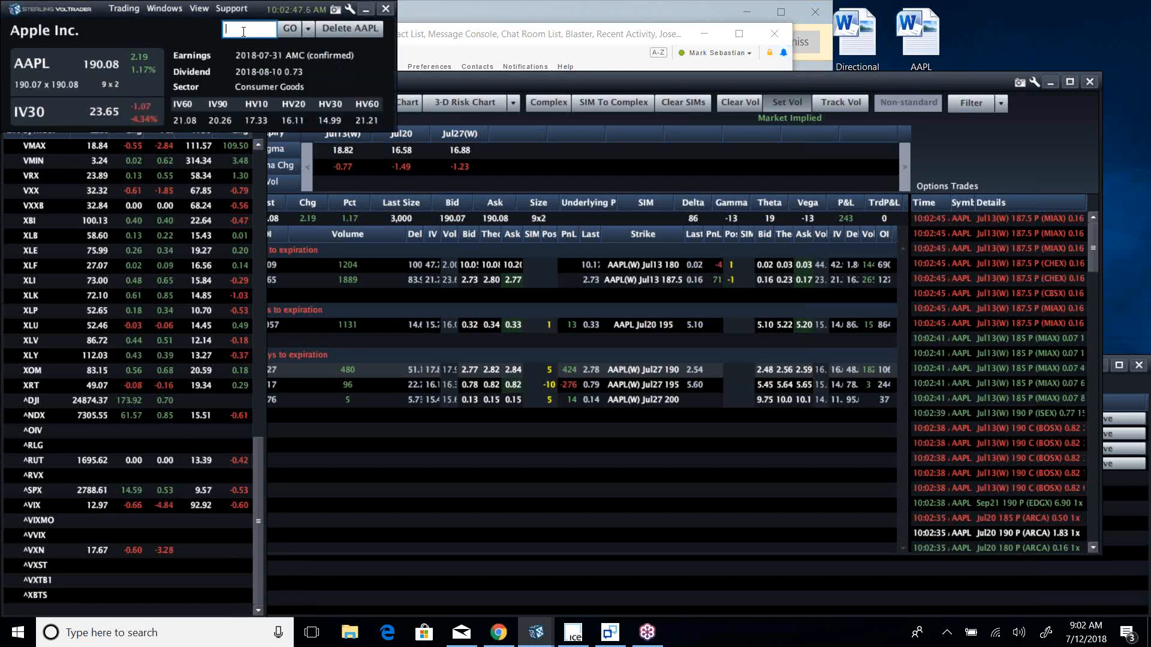
Load the IWM quote, option chain and trade feed via the symbol box
{"action": "type", "text": "iwm"}
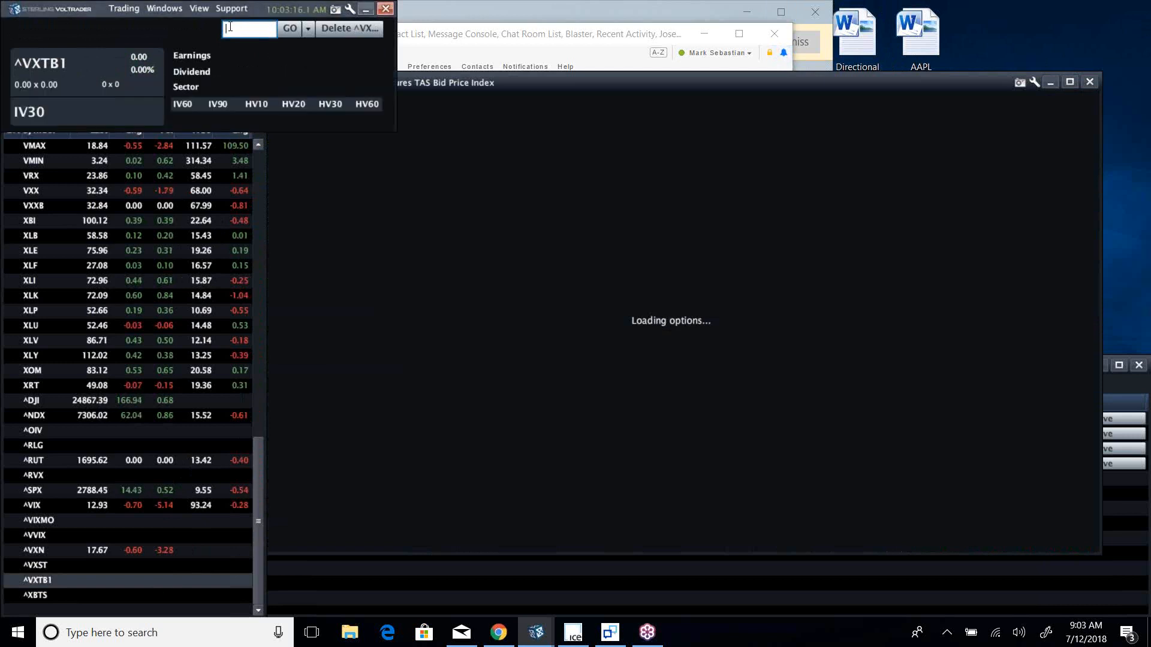
{"action": "type", "text": "iwm"}
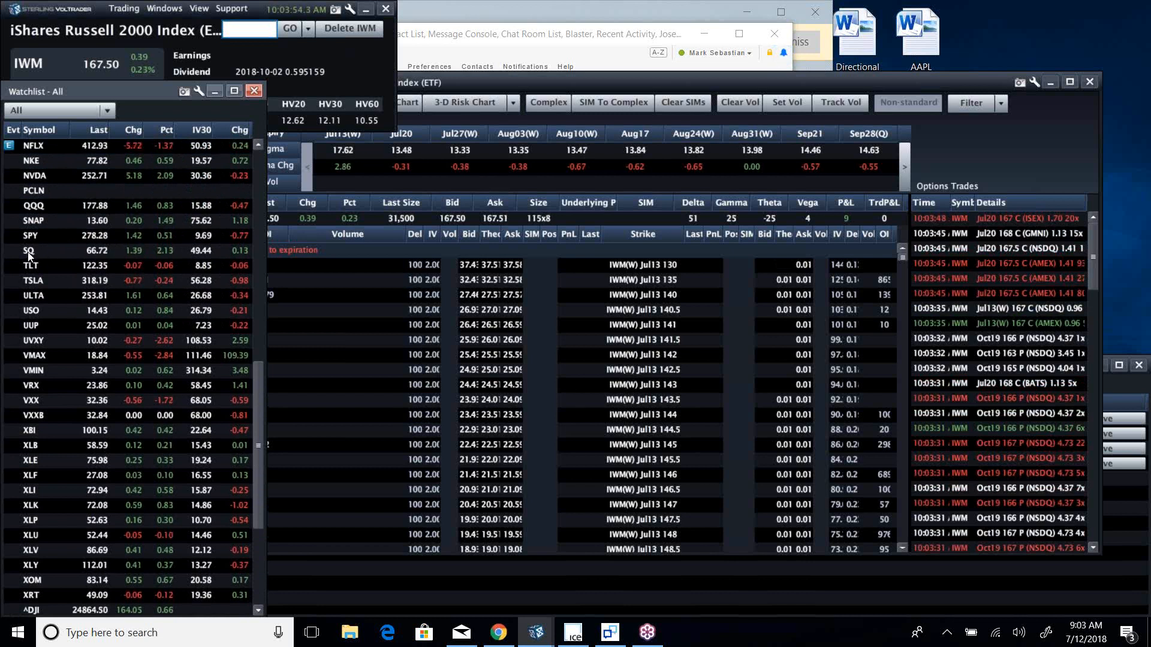
Step through the SQ, PYPL and TWTR option chains, ending on MSFT
{"action": "left_click", "coordinate": [29, 250]}
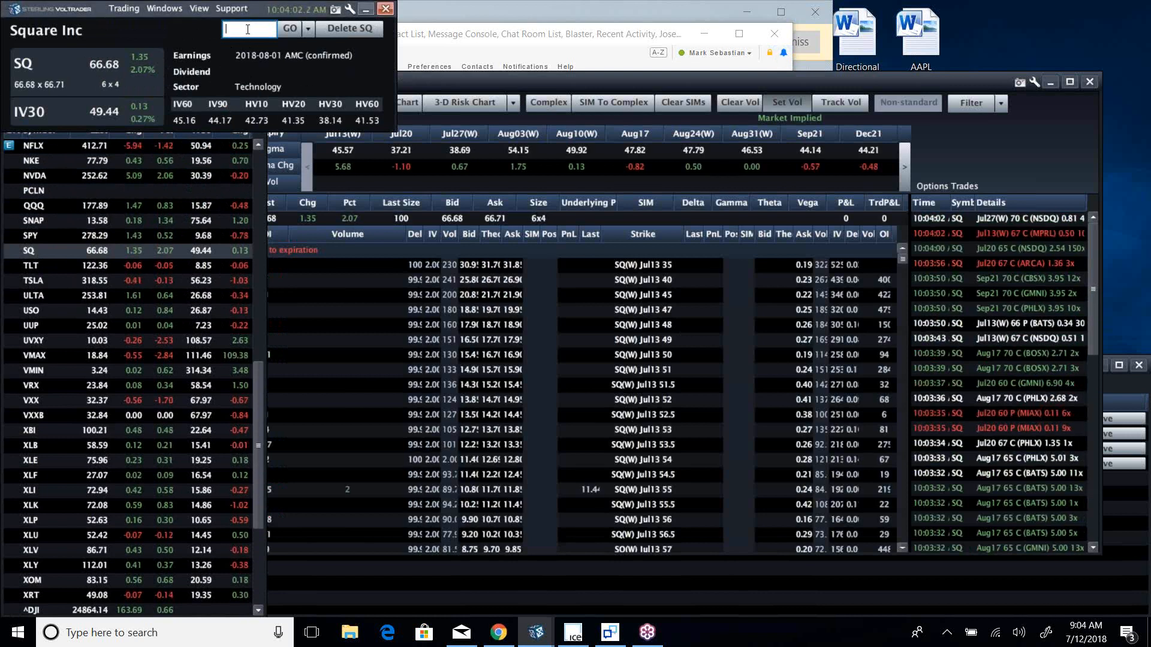
{"action": "type", "text": "pyp"}
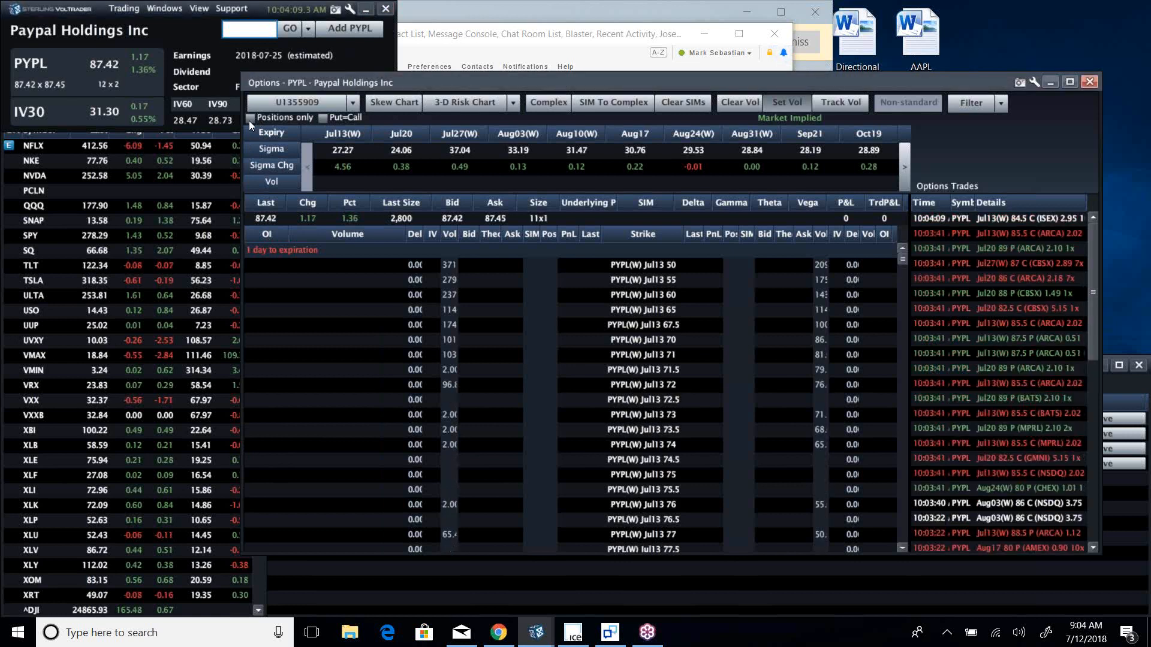
{"action": "left_click", "coordinate": [251, 118]}
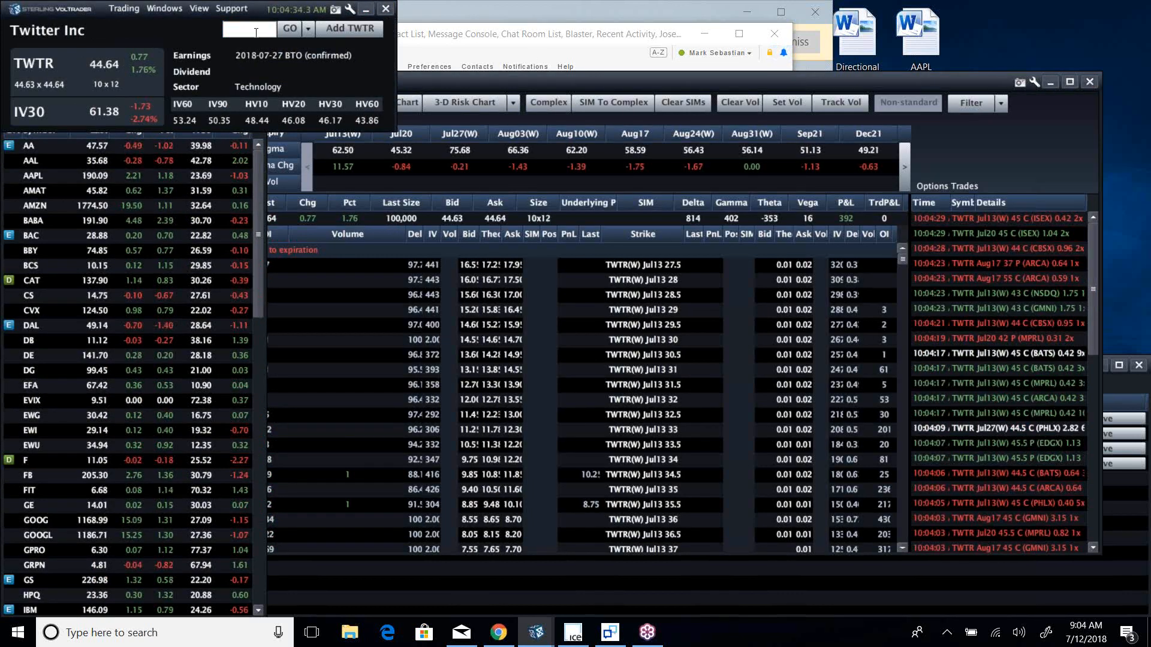
{"action": "type", "text": "ms"}
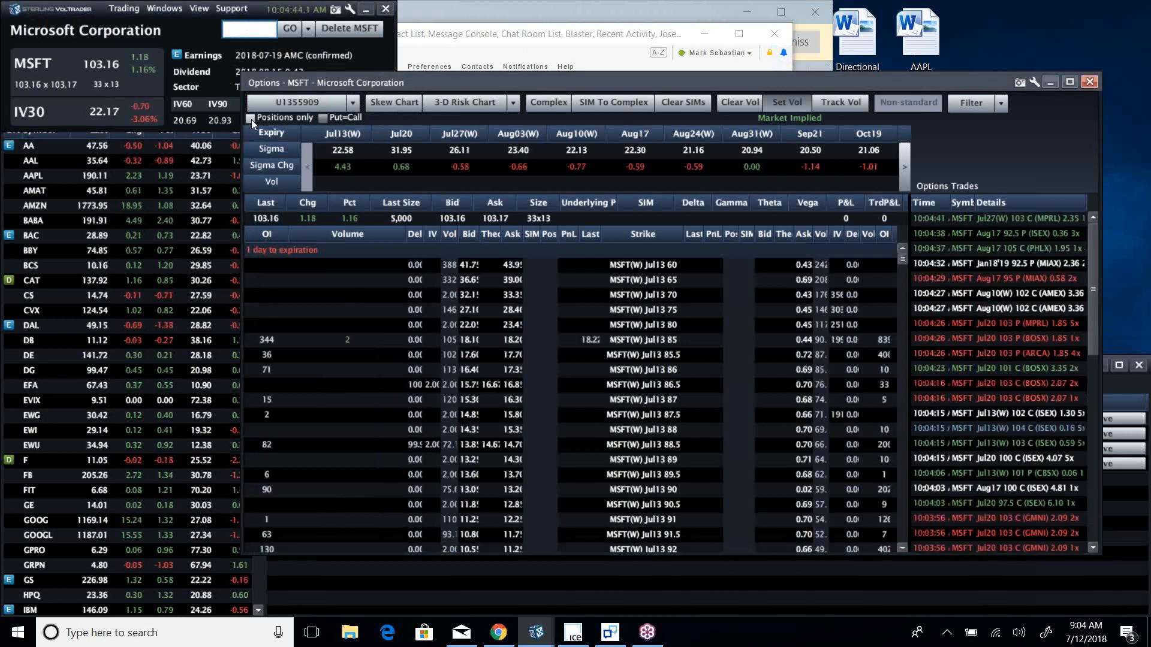
Show only MSFT held positions, view Caterpillar's chain, then bring up the ^VIX chart
{"action": "left_click", "coordinate": [250, 117]}
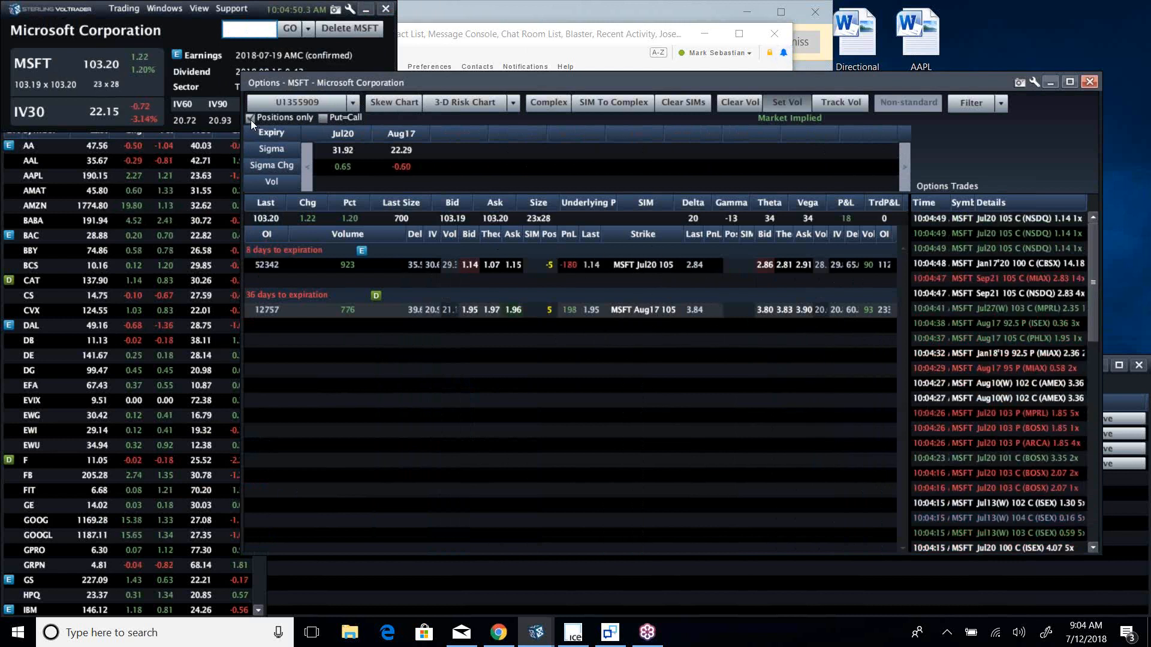
{"action": "left_click", "coordinate": [250, 118]}
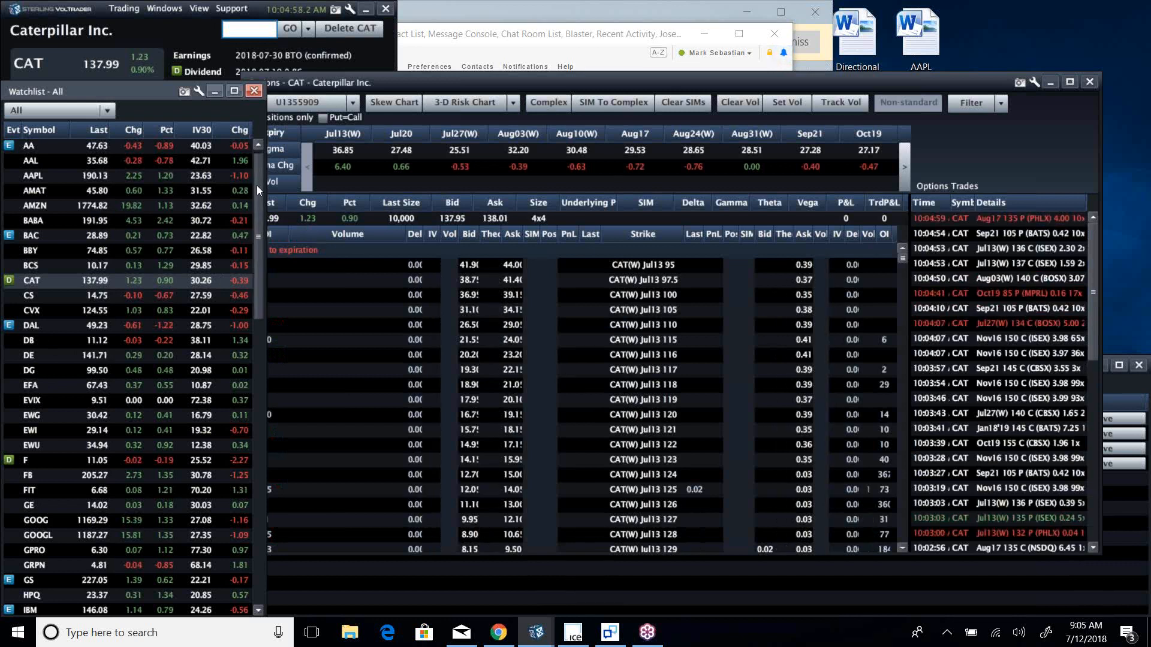
{"action": "scroll", "scroll_direction": "down", "scroll_amount": 3}
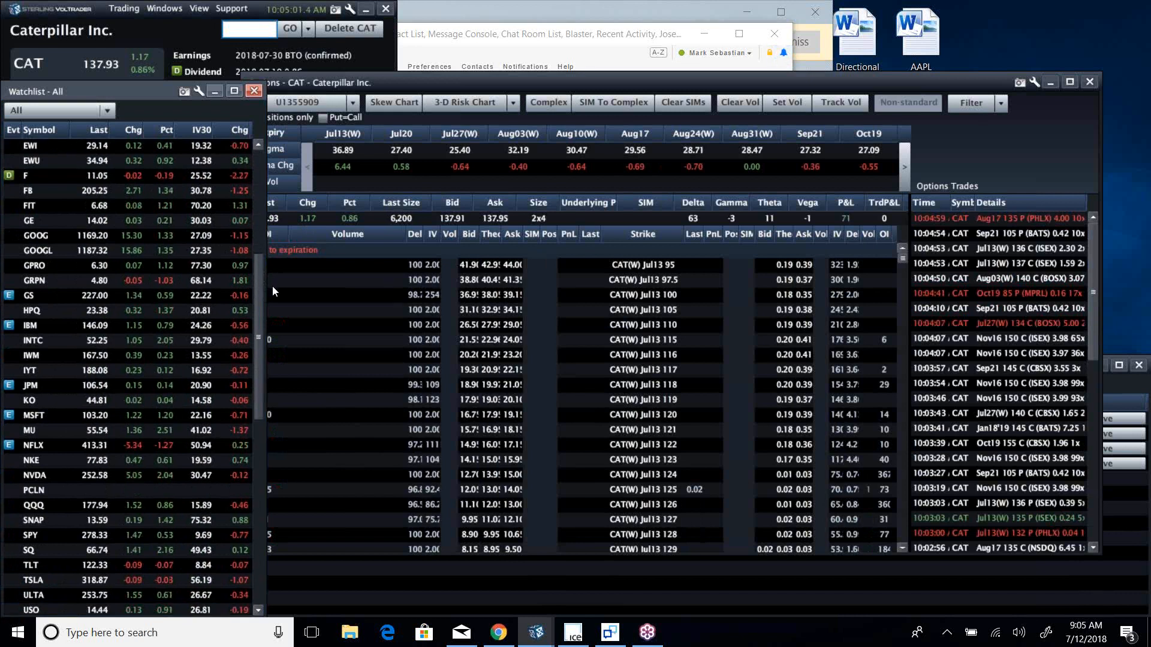
{"action": "scroll", "scroll_direction": "down", "scroll_amount": 3}
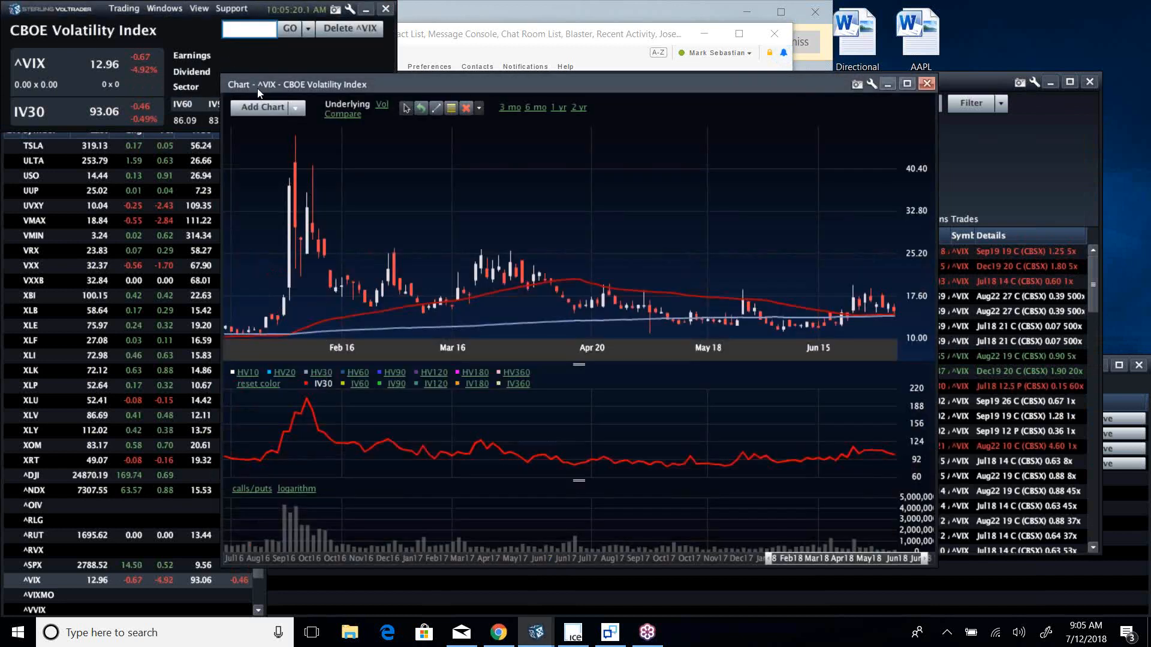
Set the ^VIX chart range to 3 months
{"action": "left_click", "coordinate": [510, 108]}
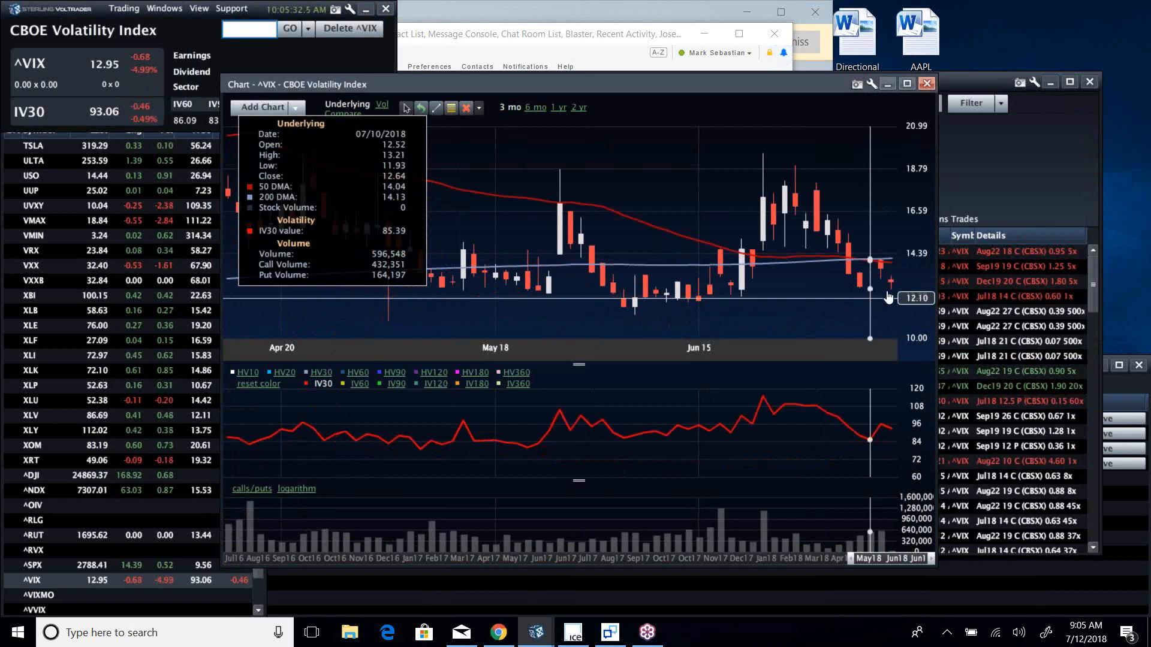
{"action": "mouse_move", "coordinate": [875, 309]}
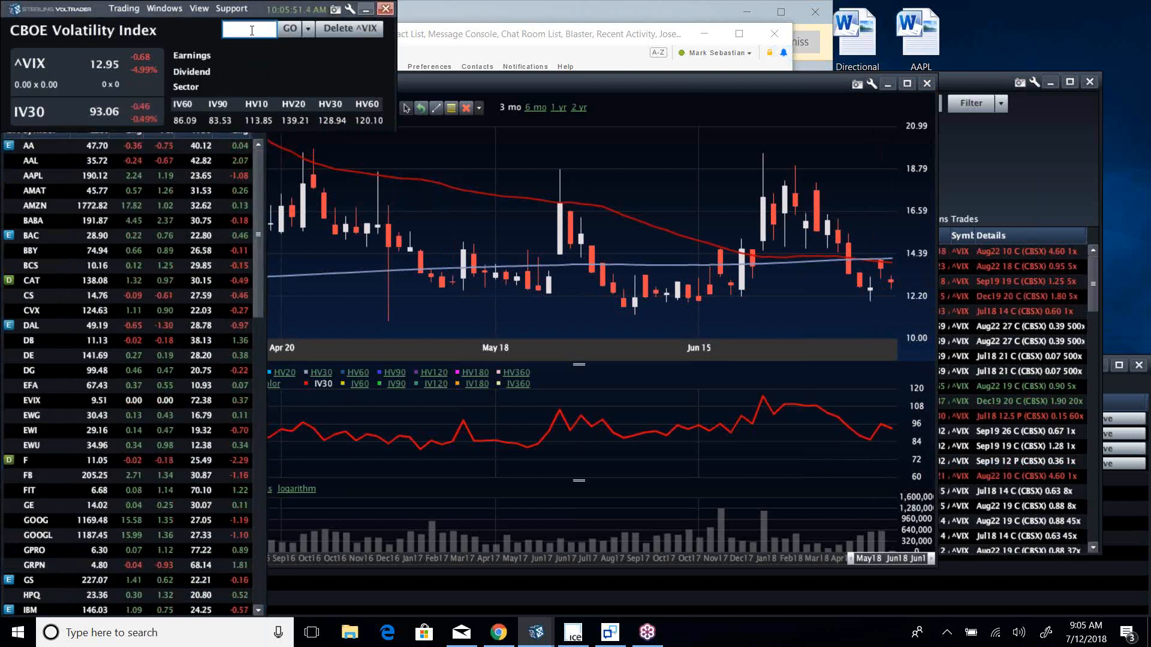
Load ^SPX and narrow its chart to a 3-month range
{"action": "type", "text": "spx"}
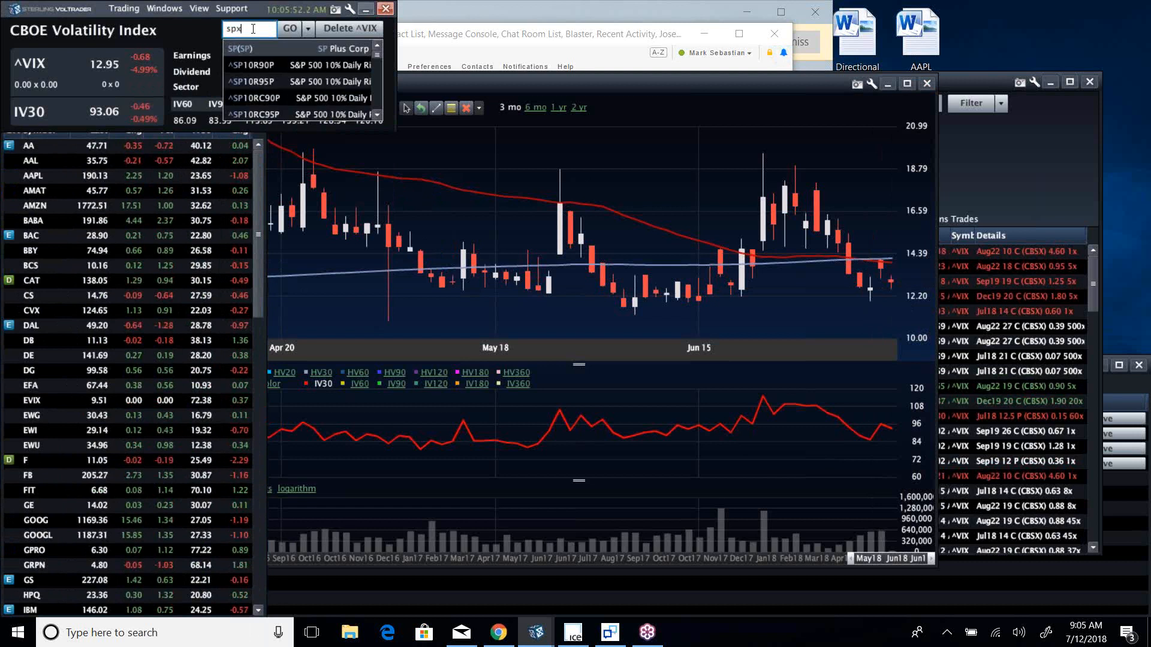
{"action": "left_click", "coordinate": [240, 48]}
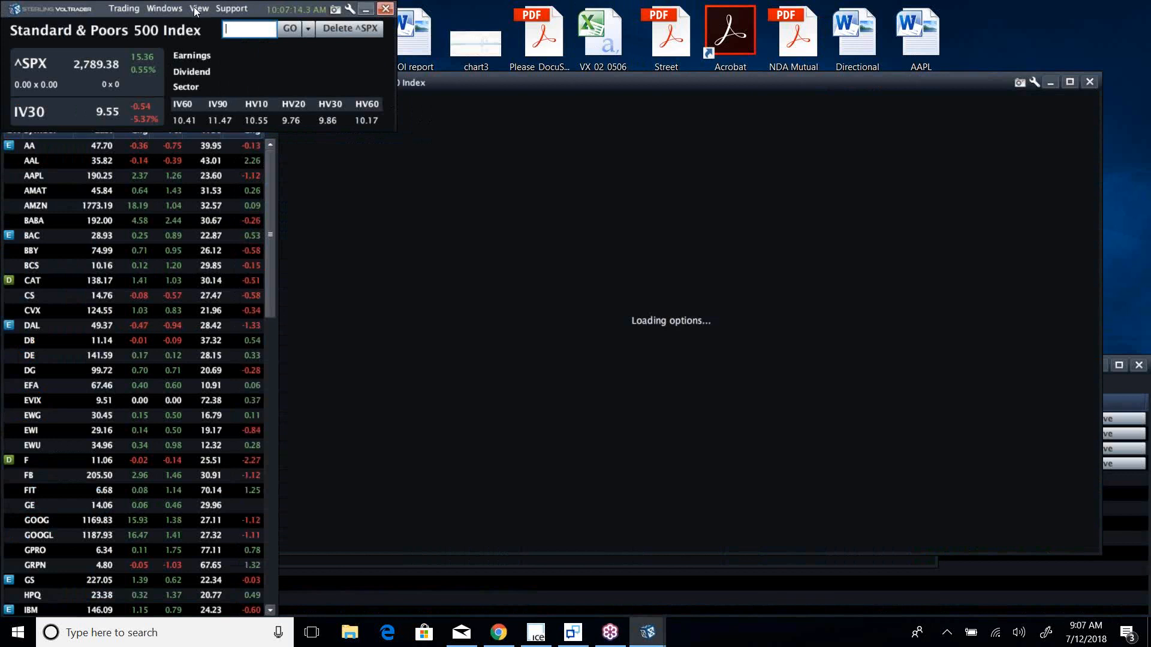
{"action": "mouse_move", "coordinate": [198, 7]}
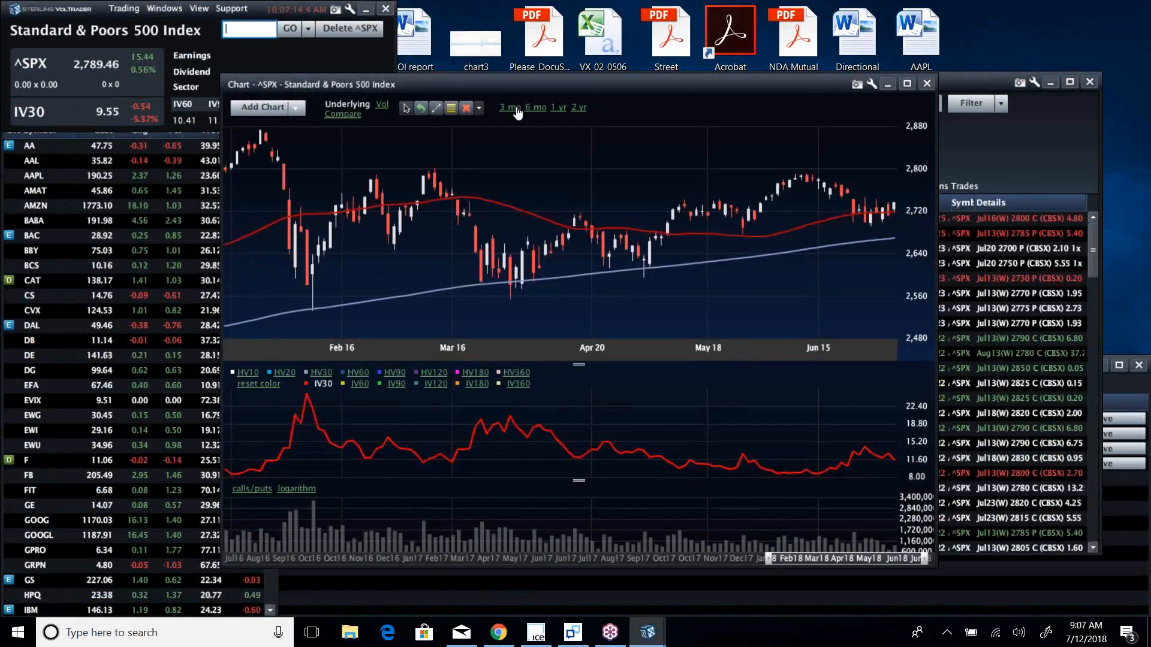
{"action": "left_click", "coordinate": [509, 107]}
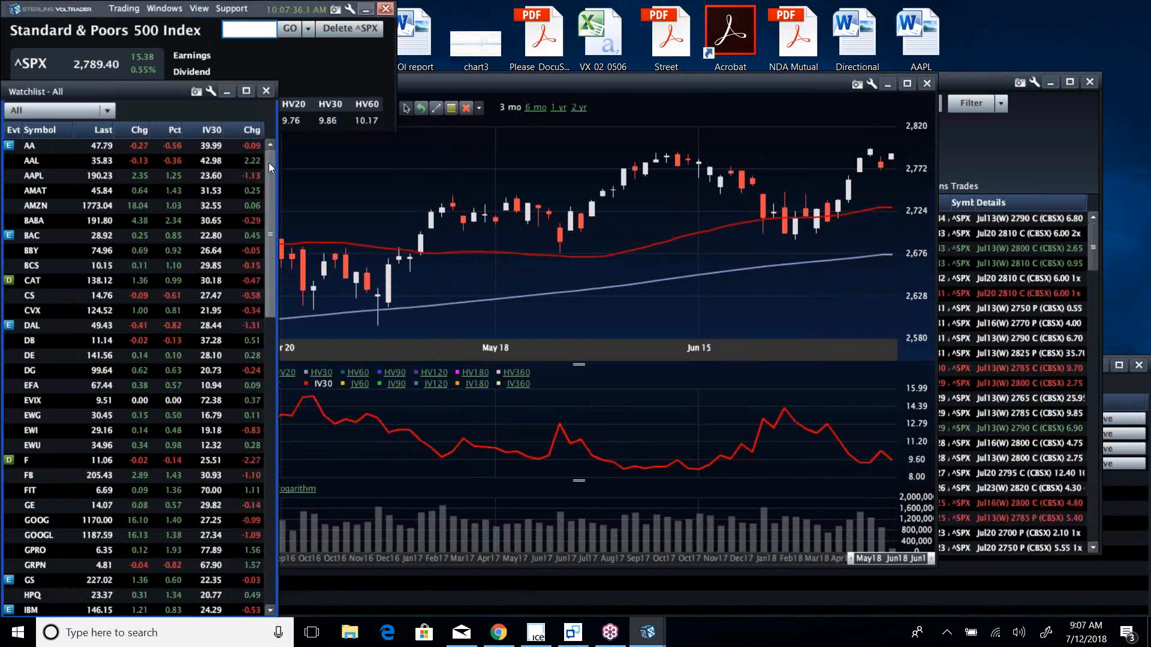
Load Facebook (FB) from the watchlist and scroll further toward the sector ETFs
{"action": "scroll", "scroll_direction": "down", "scroll_amount": 3}
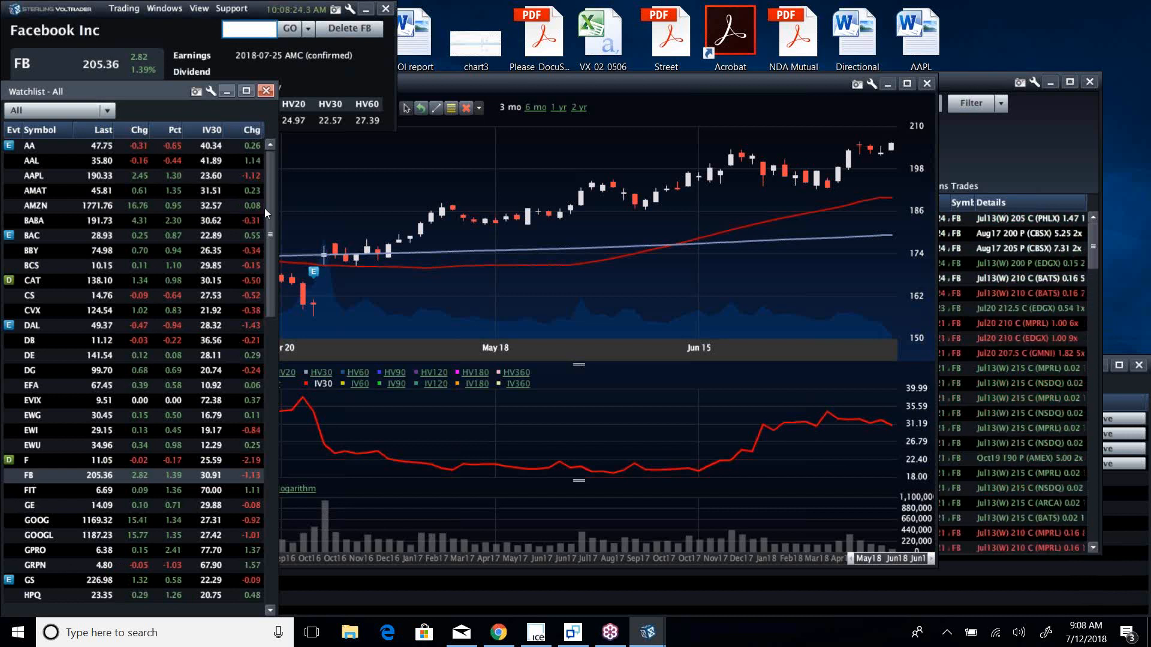
{"action": "scroll", "scroll_direction": "down", "scroll_amount": 3}
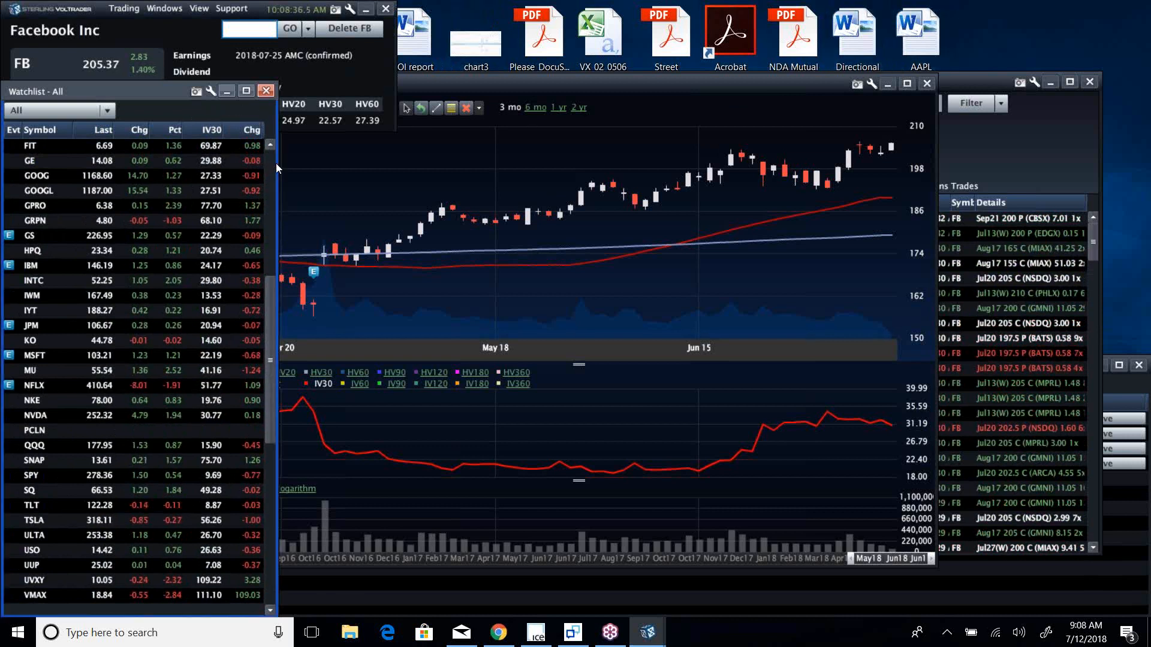
{"action": "scroll", "scroll_direction": "down", "scroll_amount": 3}
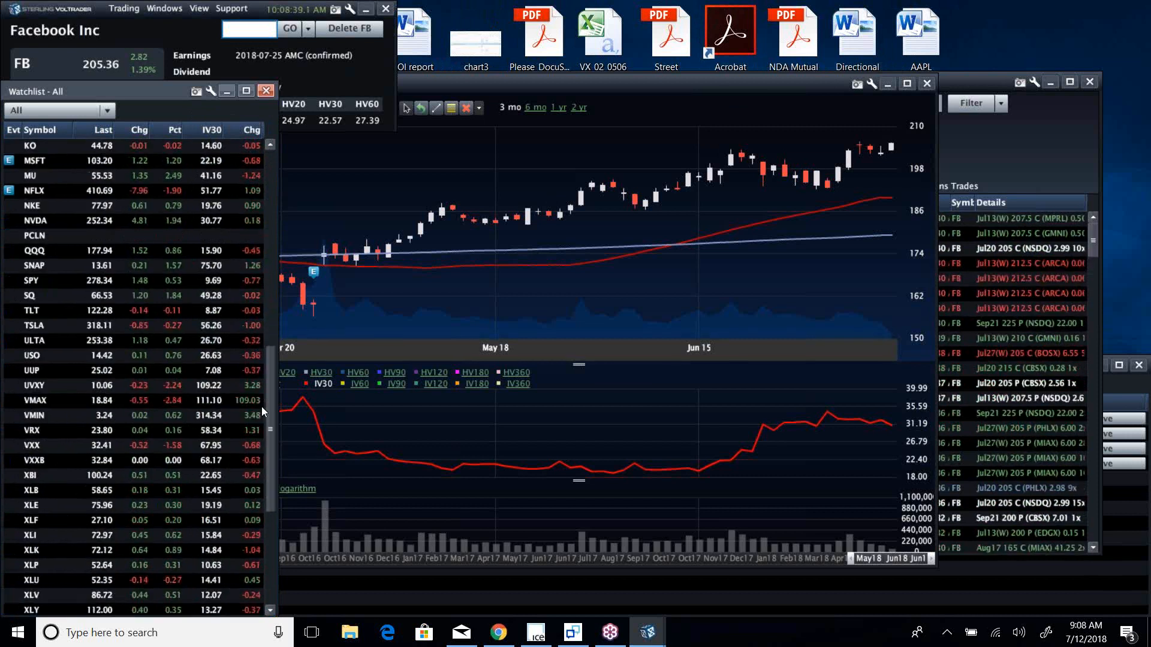